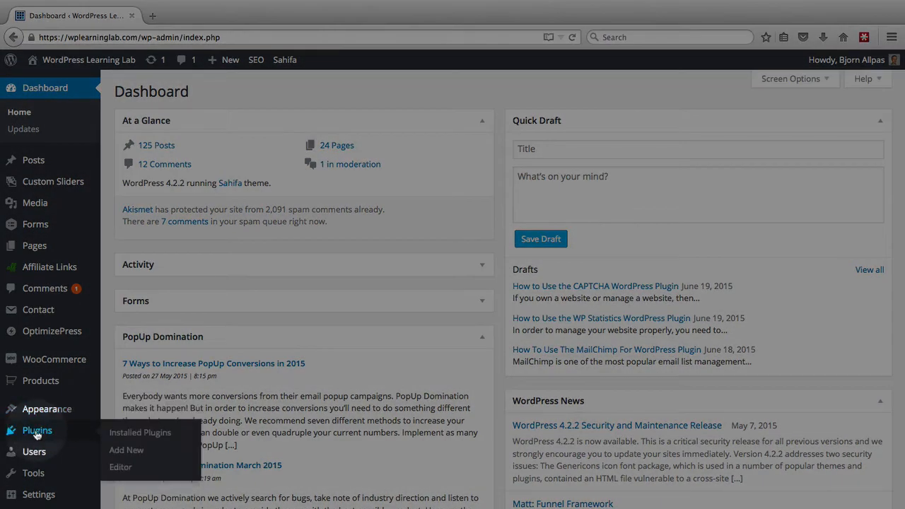
mouse_move(126, 450)
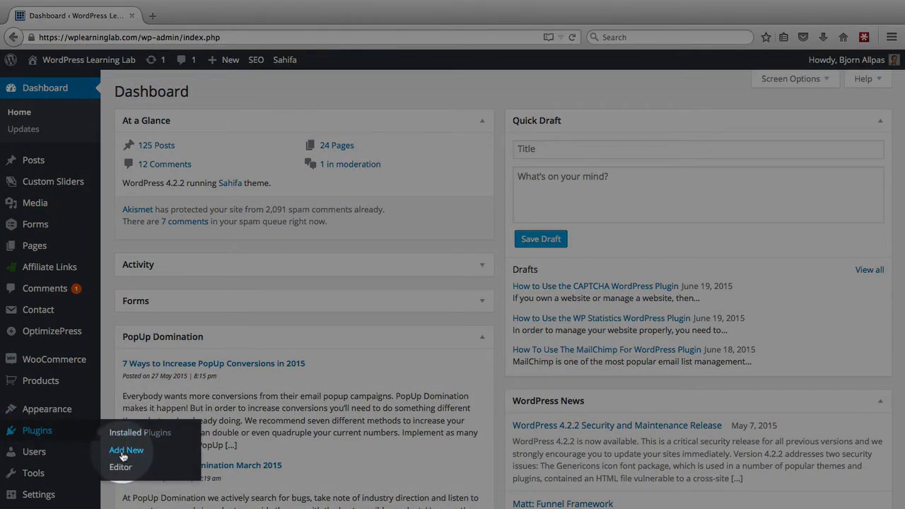
Go to Plugins > Add New and focus the Search Plugins box
left_click(126, 449)
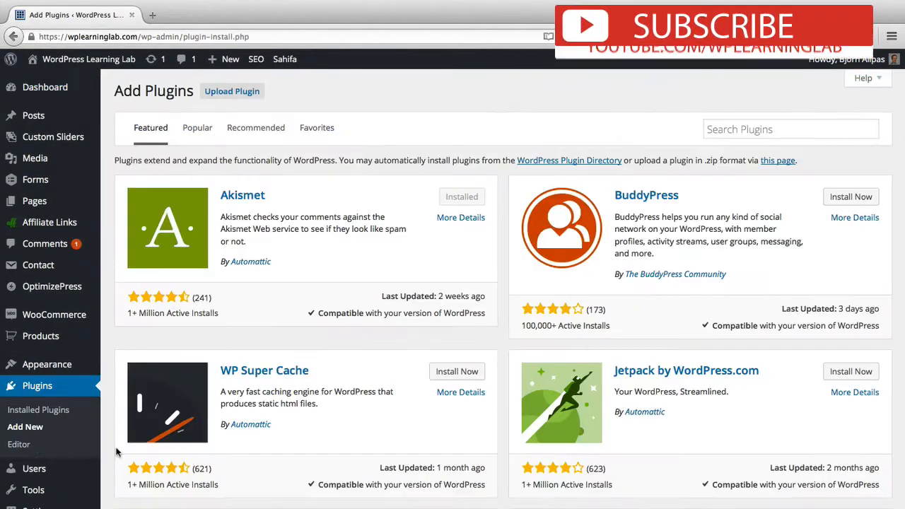
left_click(791, 128)
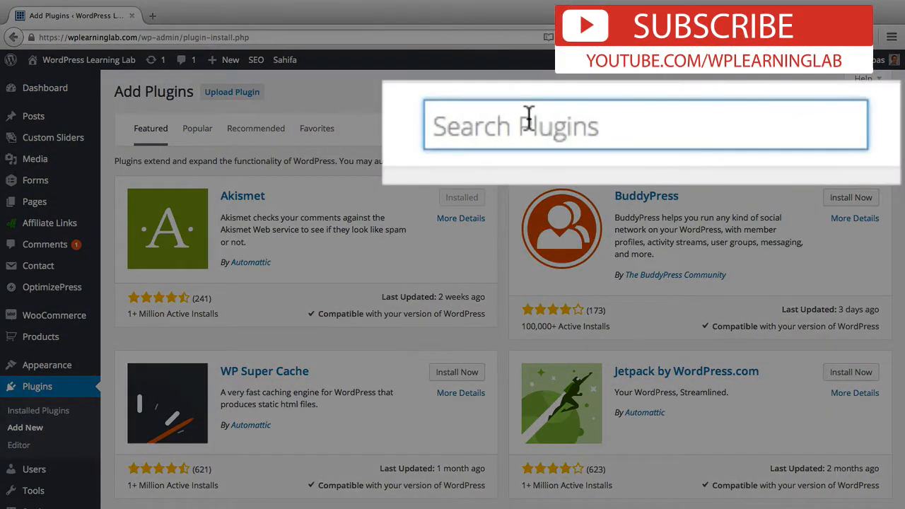
Search the plugin directory for 'wordfence' and confirm Wordfence Security shows as Installed
type("wordfence")
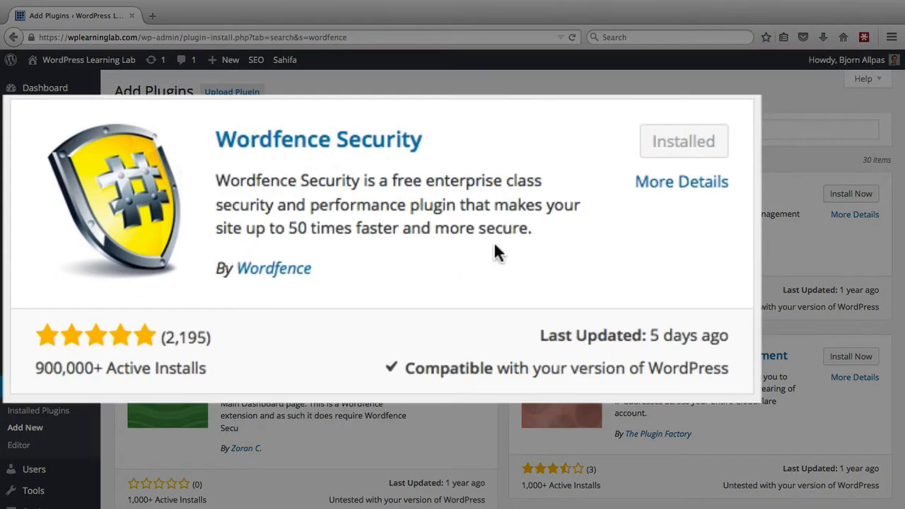
mouse_move(661, 173)
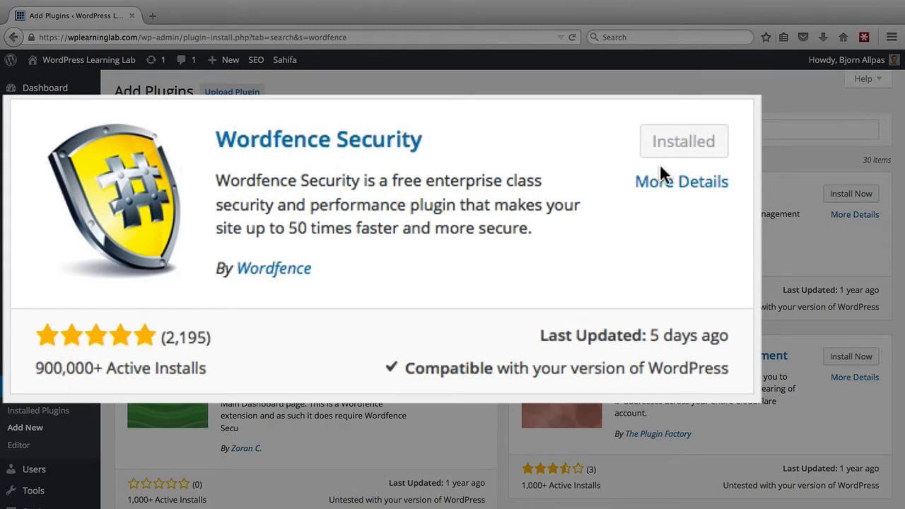
mouse_move(703, 139)
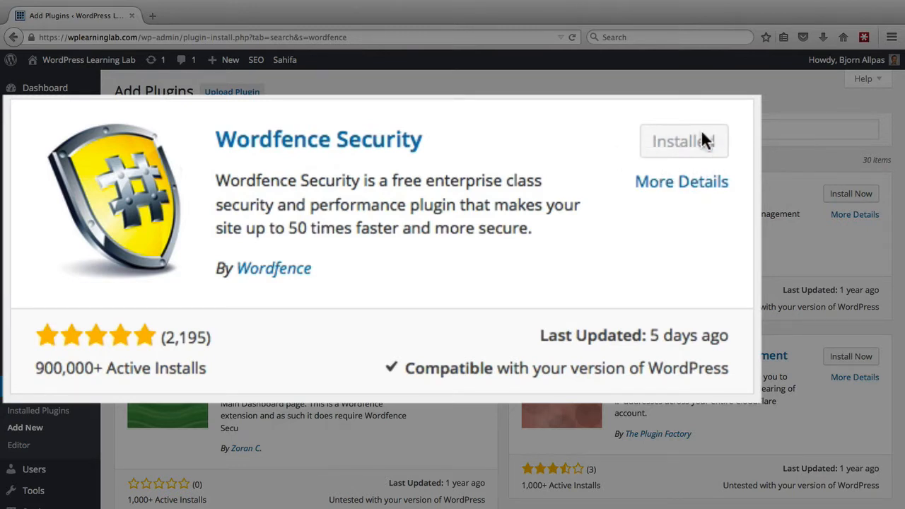
mouse_move(696, 148)
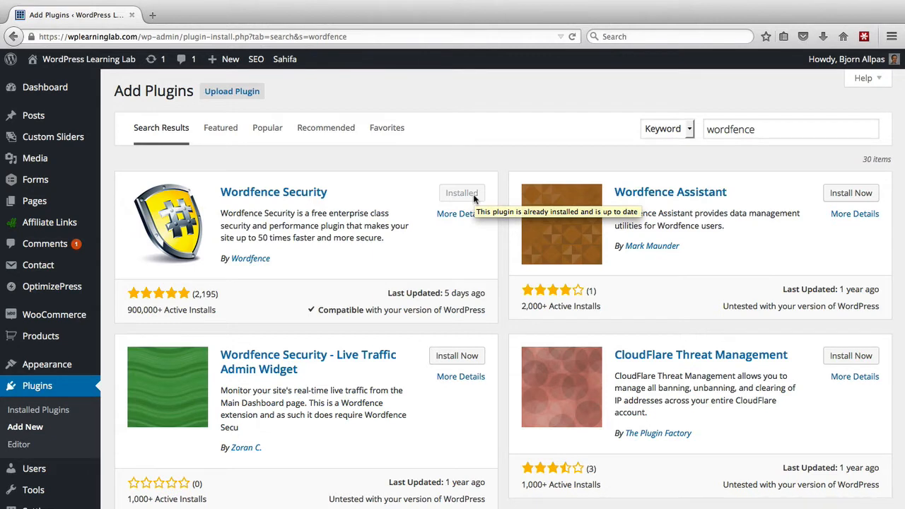
mouse_move(438, 205)
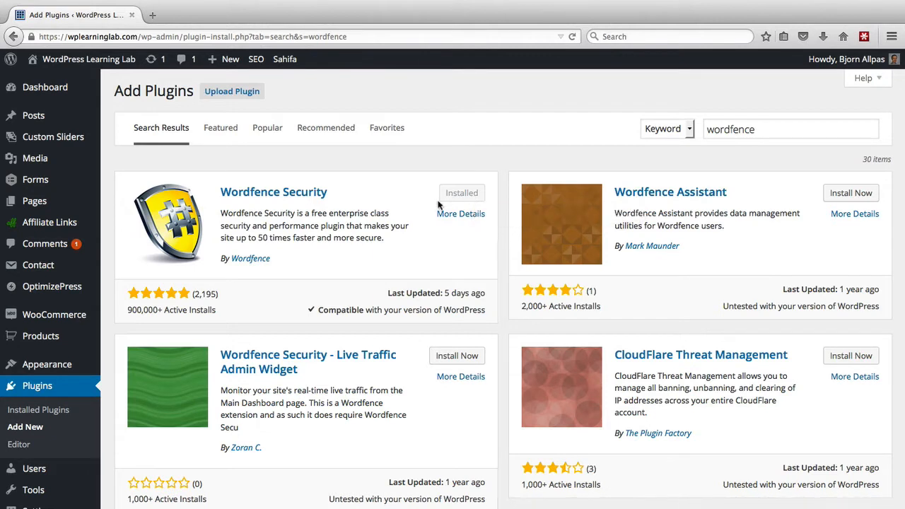
mouse_move(421, 209)
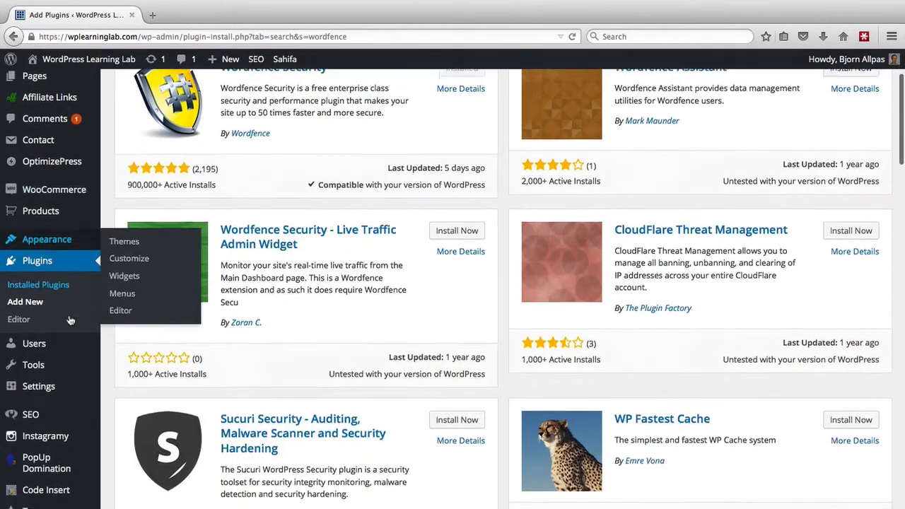
Go to Wordfence > Scan to show the latest scan summary reporting 3 new issues
scroll("down", 3)
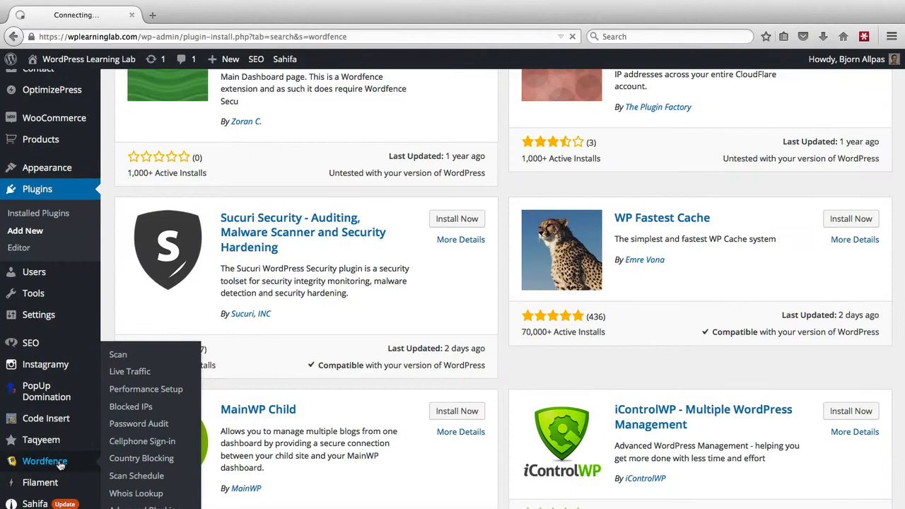
left_click(118, 354)
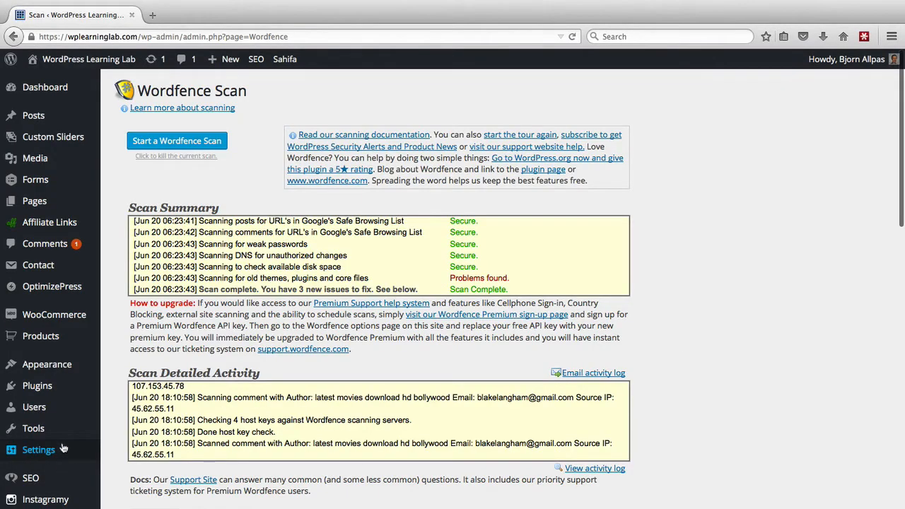
mouse_move(247, 104)
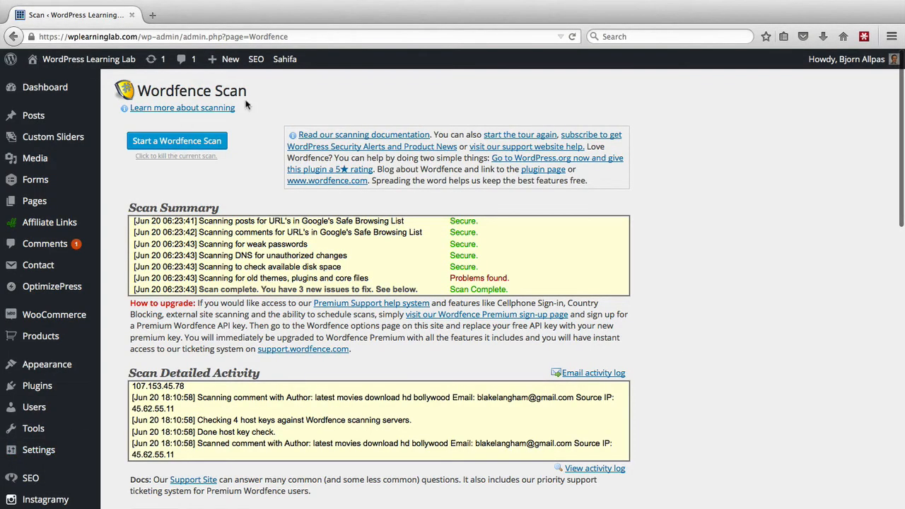
mouse_move(259, 157)
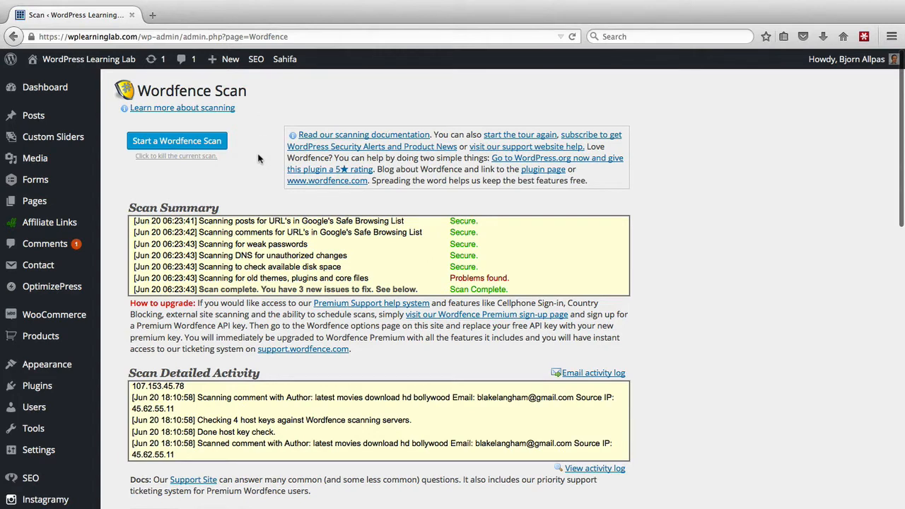
mouse_move(212, 152)
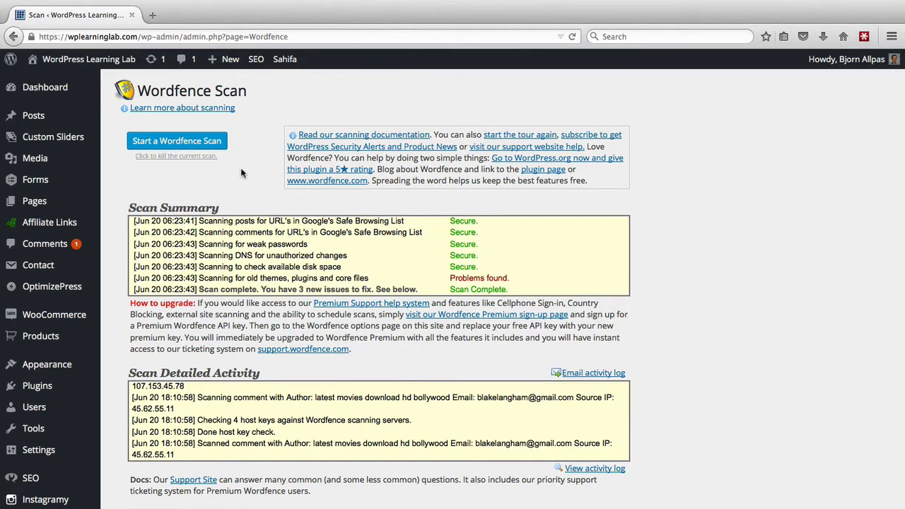
mouse_move(261, 231)
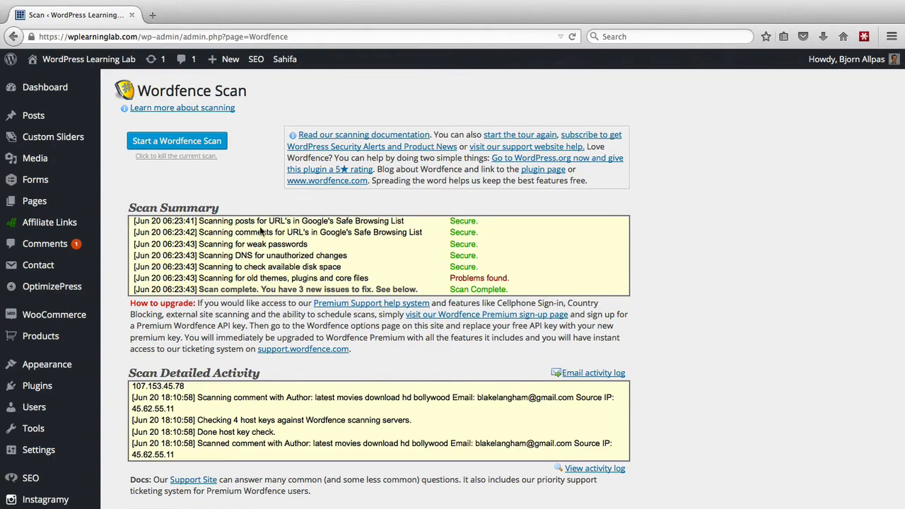
left_click(176, 141)
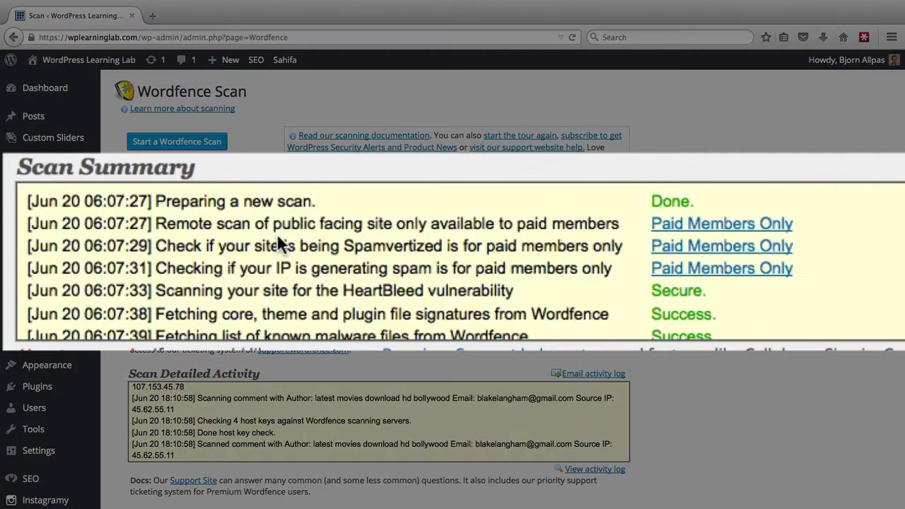
mouse_move(166, 233)
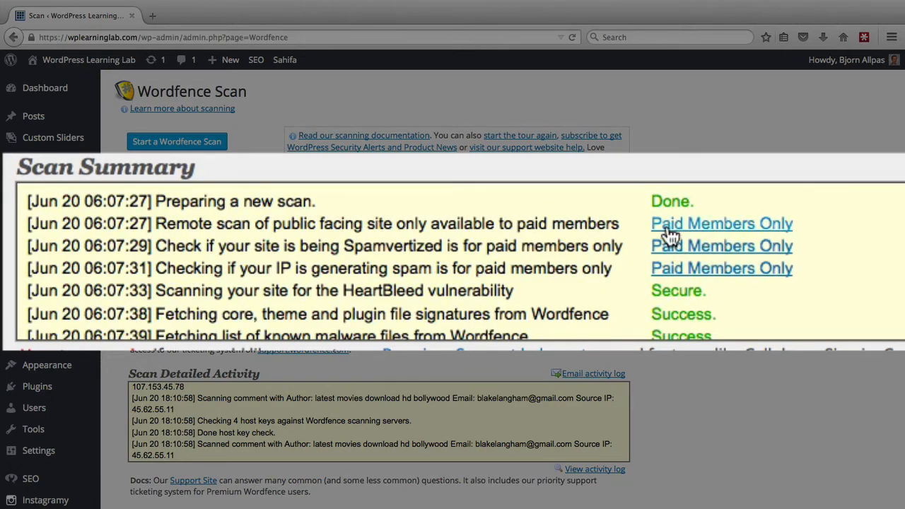
mouse_move(176, 230)
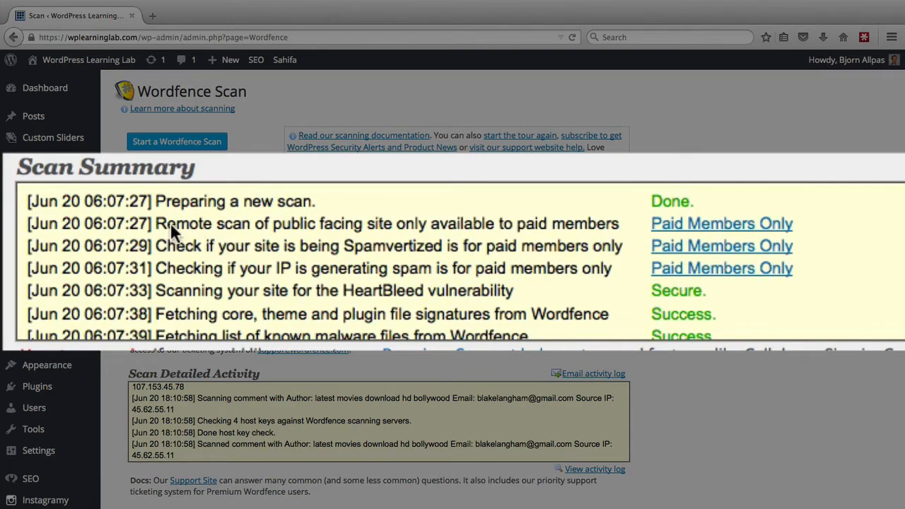
mouse_move(396, 226)
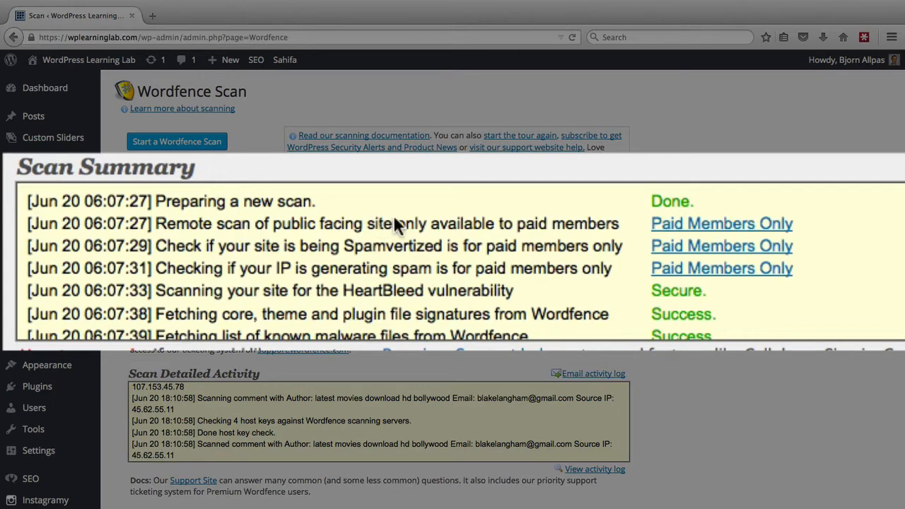
mouse_move(406, 229)
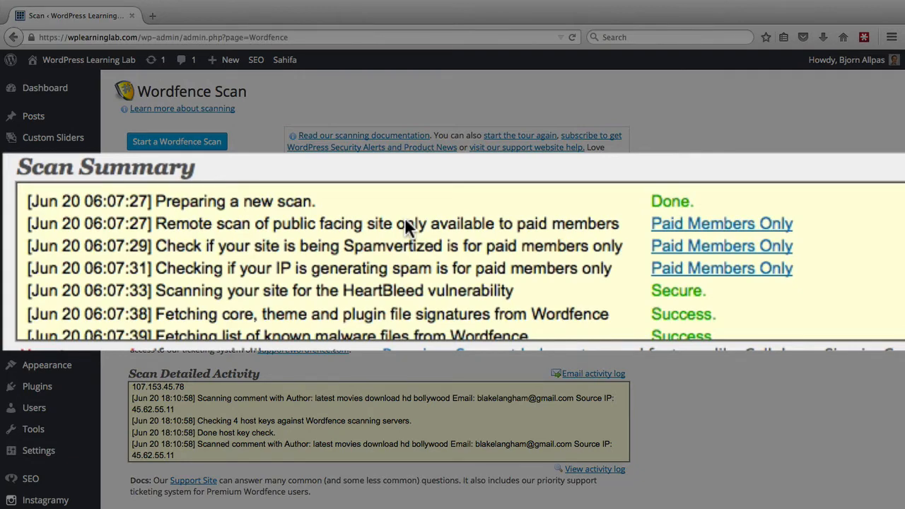
mouse_move(318, 255)
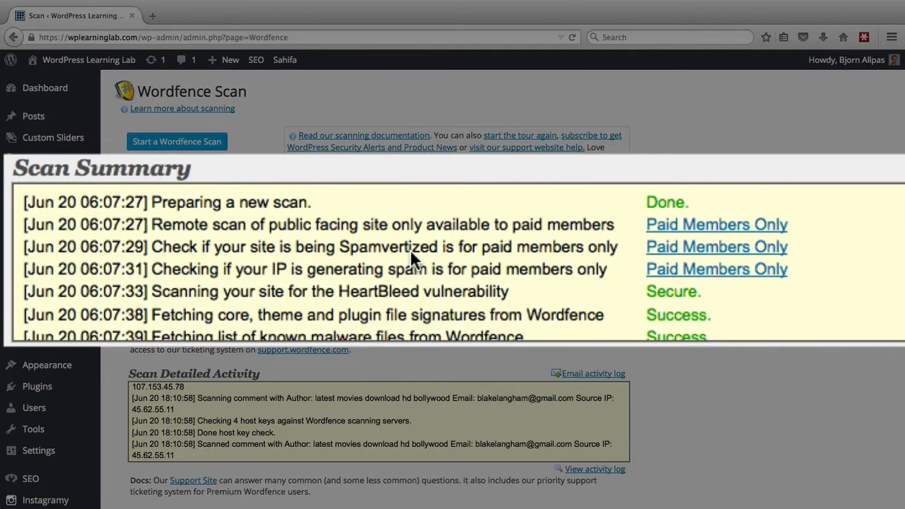
mouse_move(382, 304)
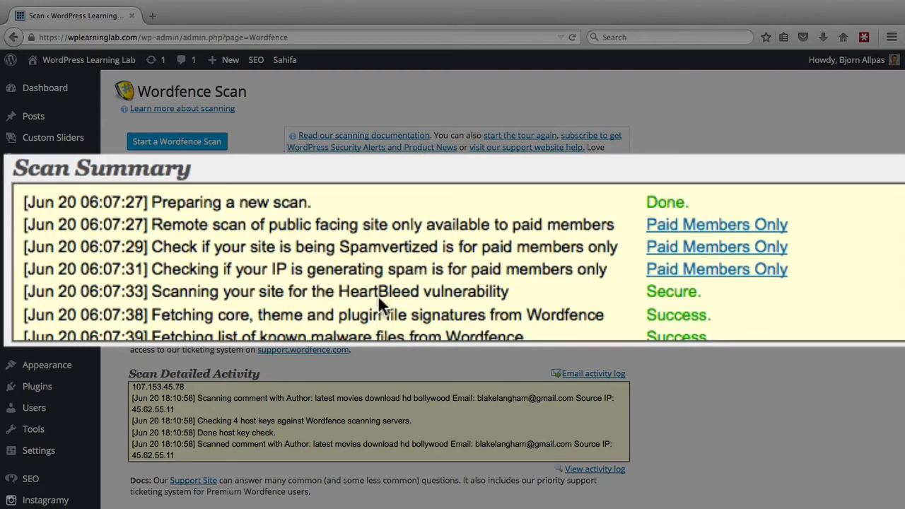
mouse_move(273, 275)
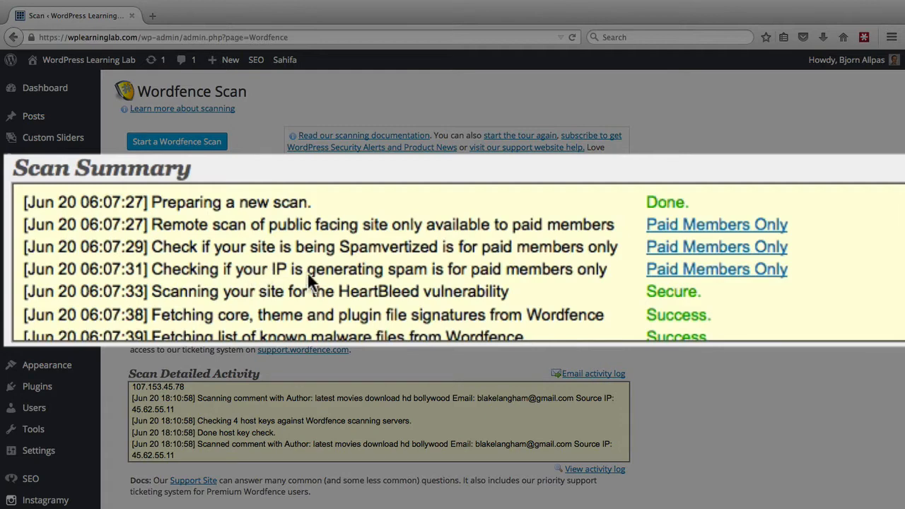
mouse_move(417, 291)
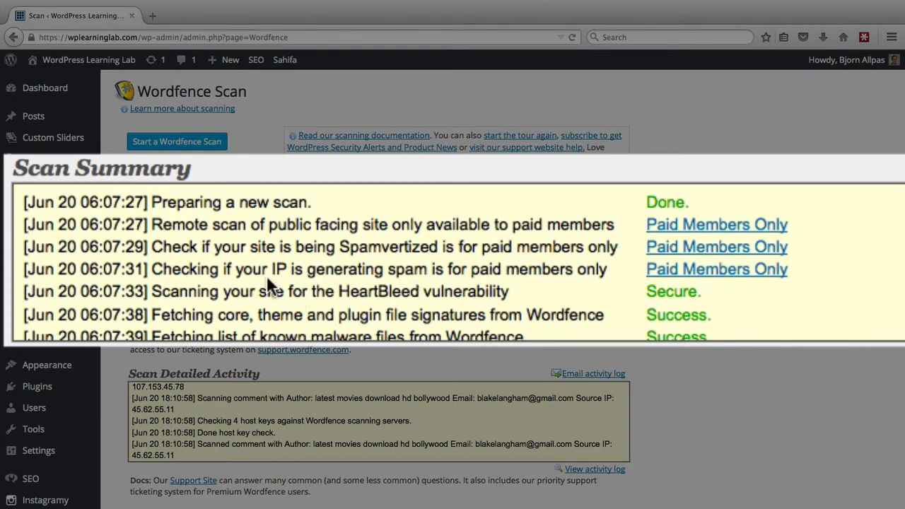
mouse_move(274, 283)
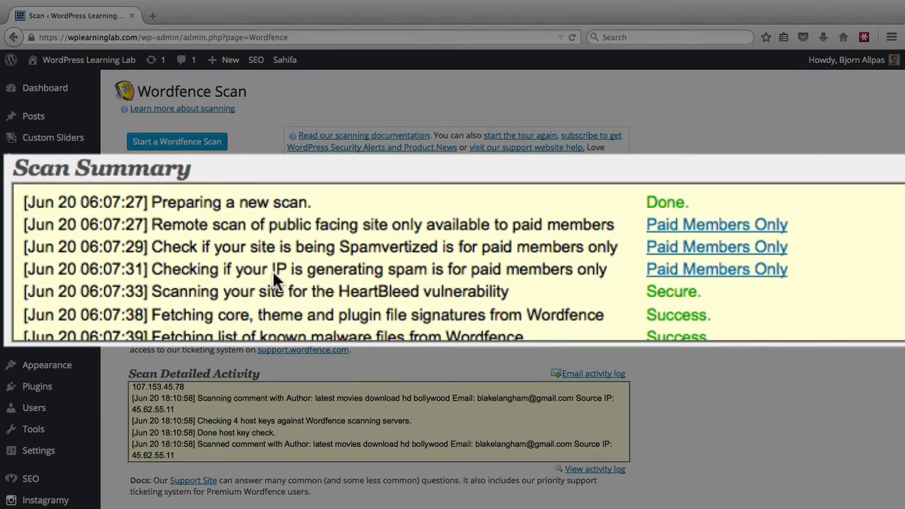
mouse_move(526, 272)
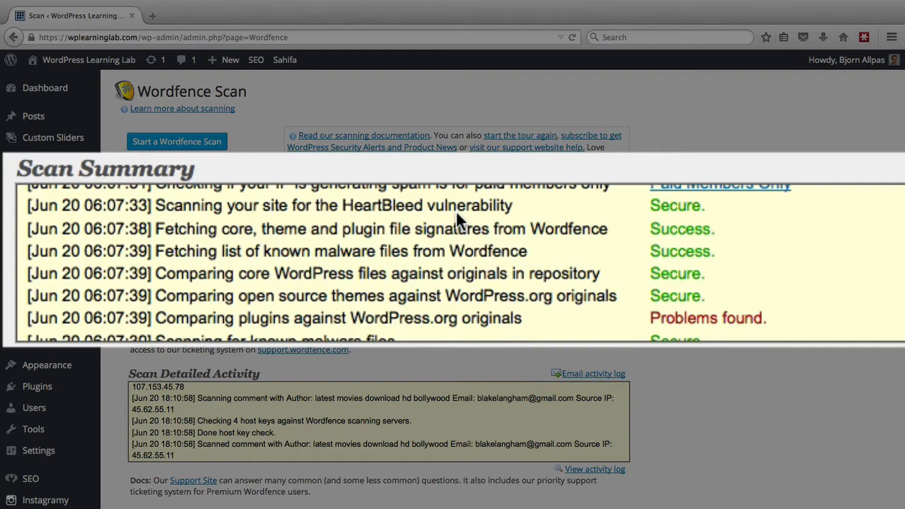
mouse_move(208, 241)
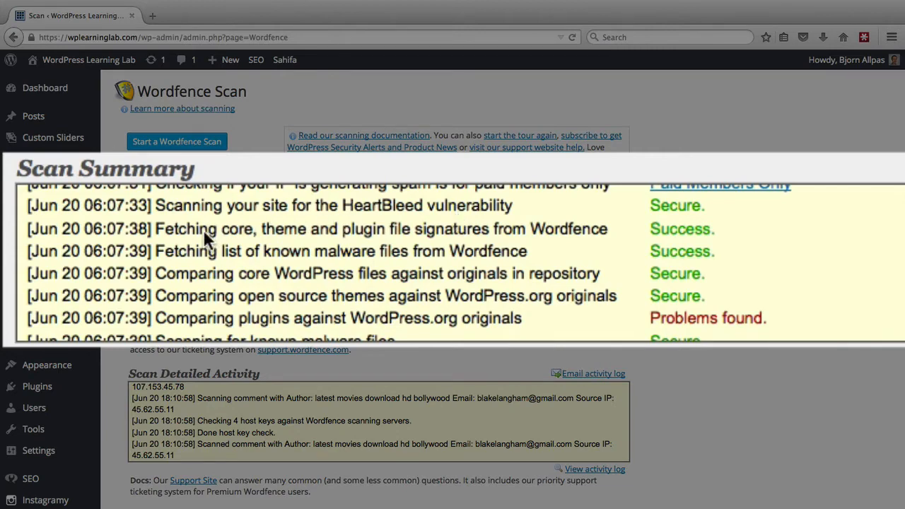
mouse_move(456, 244)
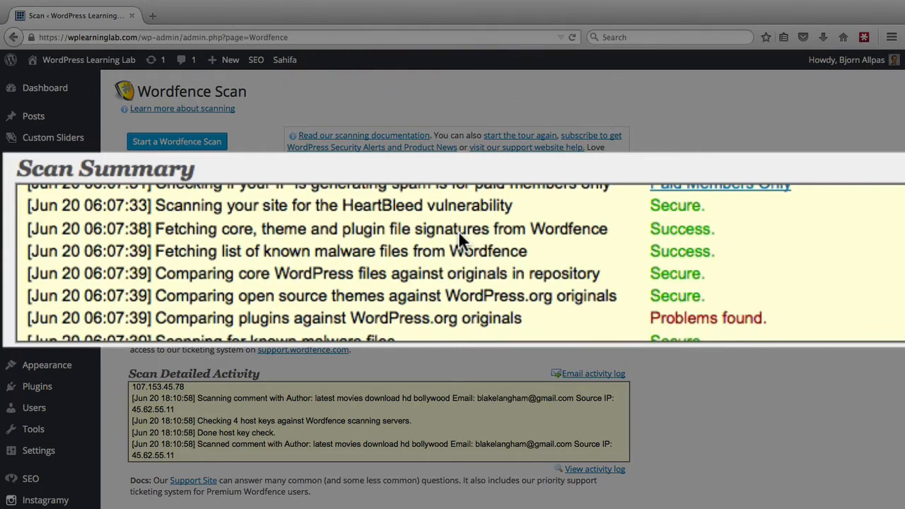
mouse_move(257, 307)
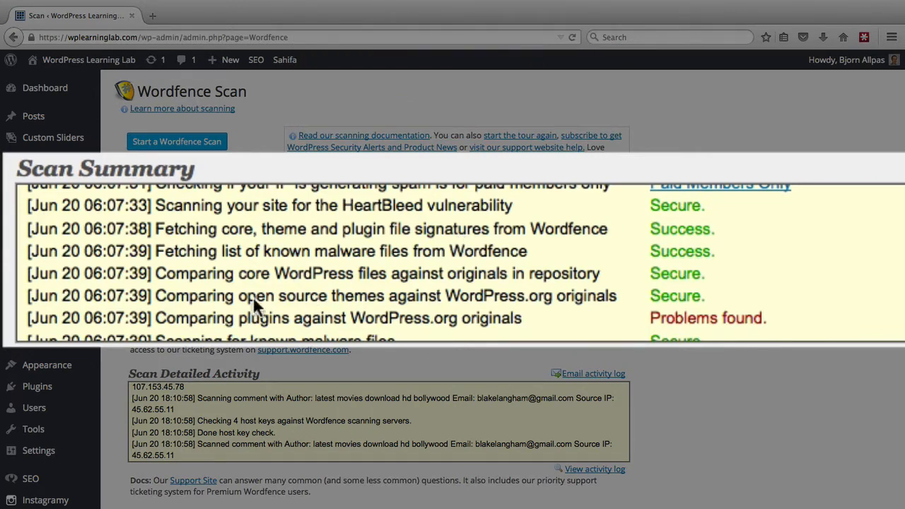
mouse_move(234, 255)
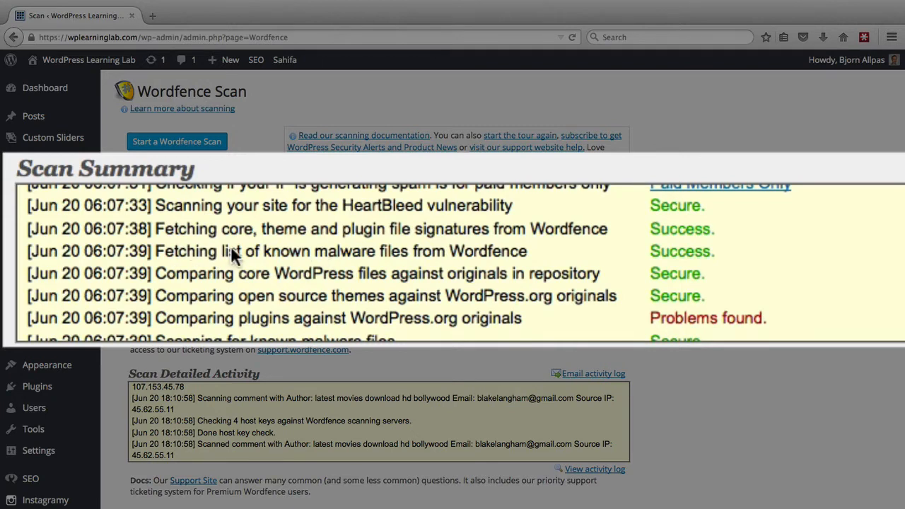
mouse_move(437, 266)
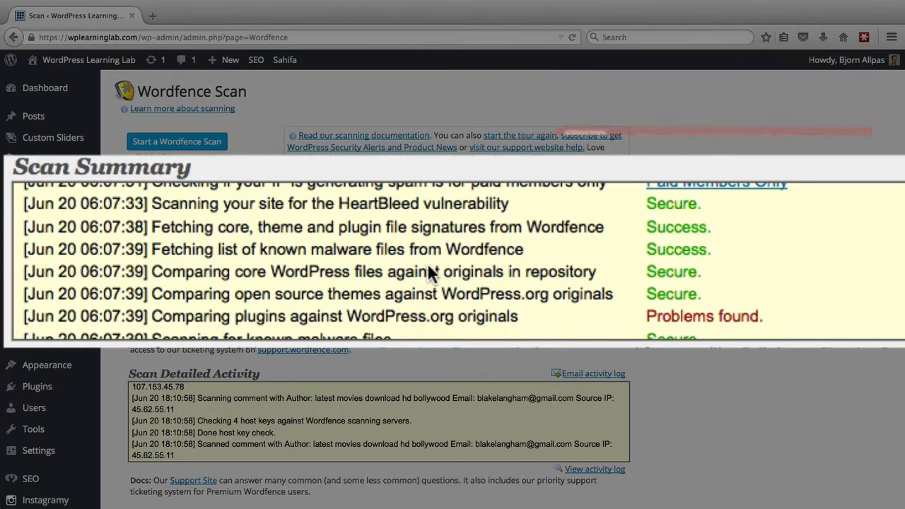
mouse_move(212, 308)
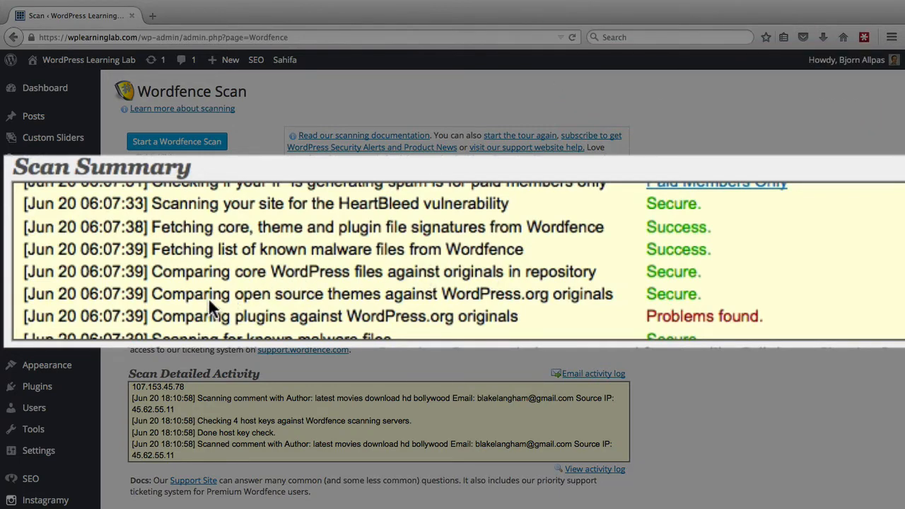
mouse_move(414, 311)
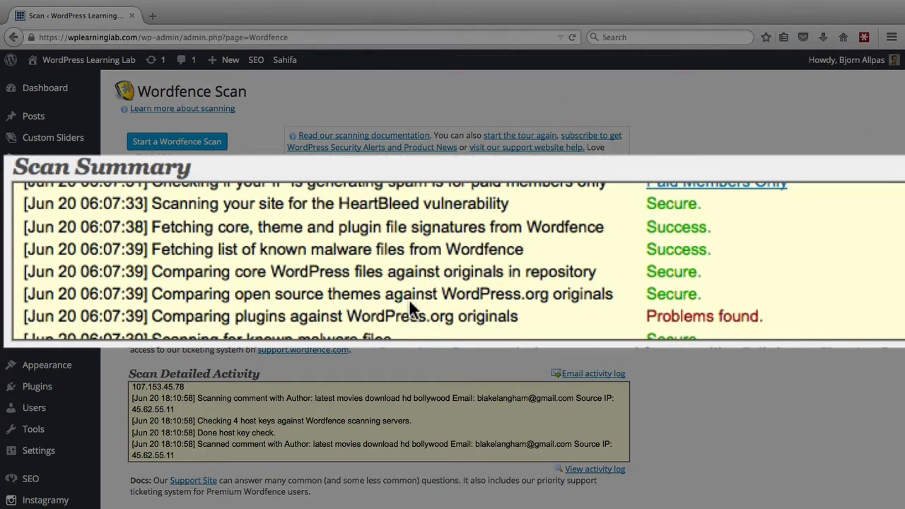
mouse_move(516, 301)
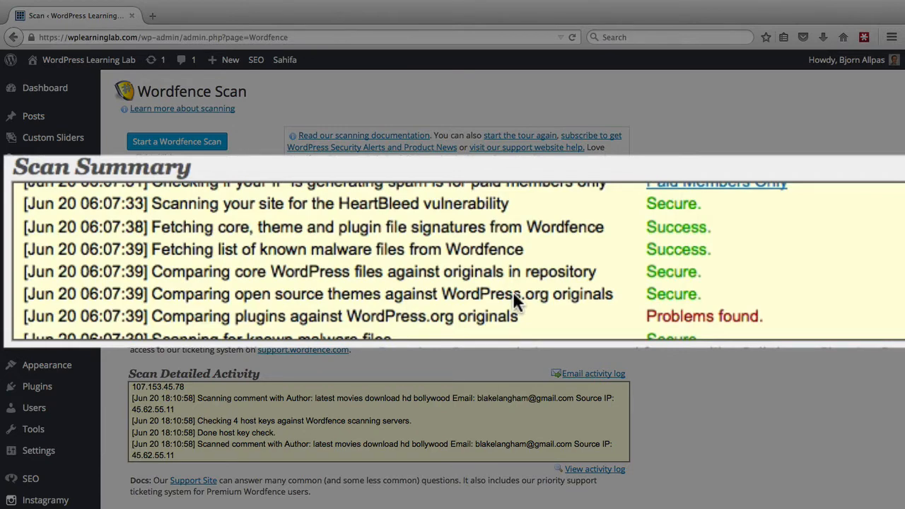
mouse_move(199, 326)
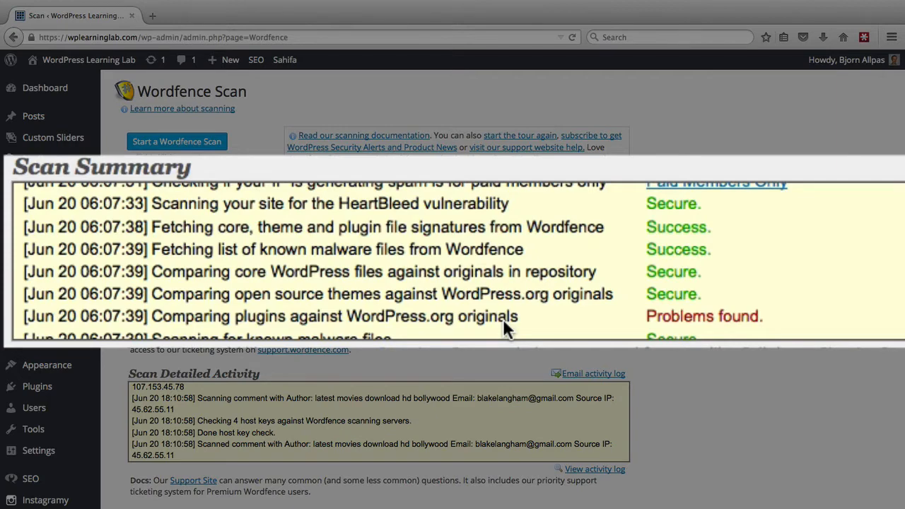
mouse_move(387, 331)
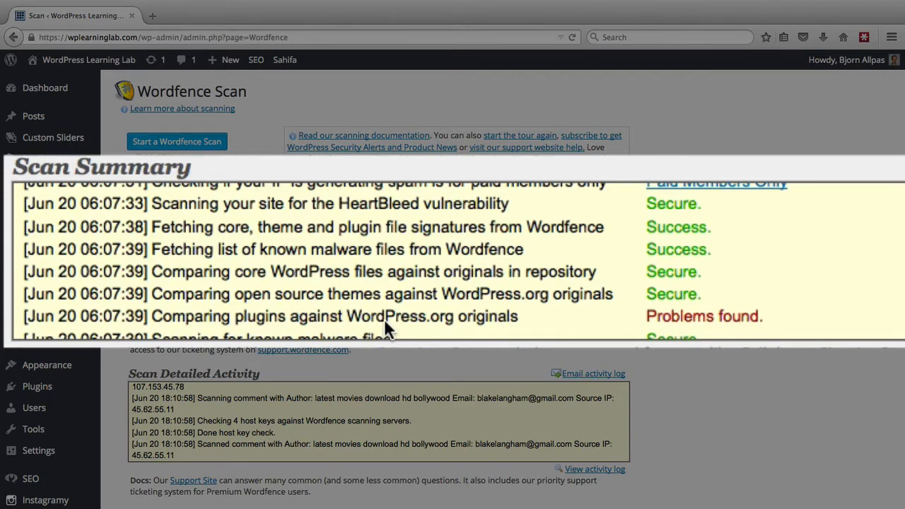
mouse_move(713, 322)
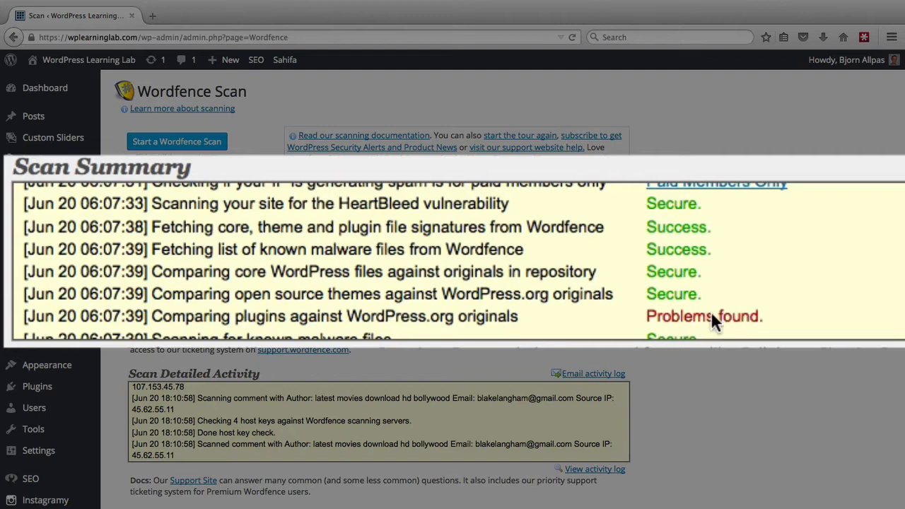
mouse_move(142, 318)
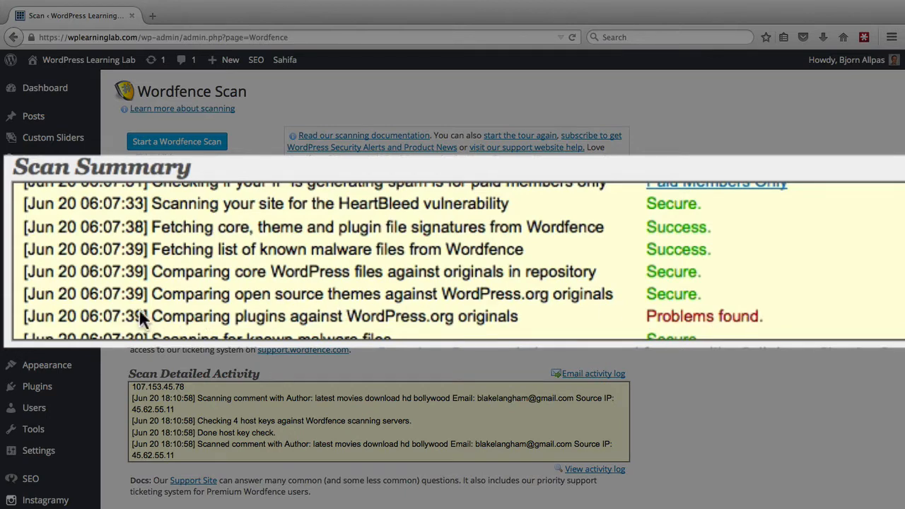
mouse_move(438, 321)
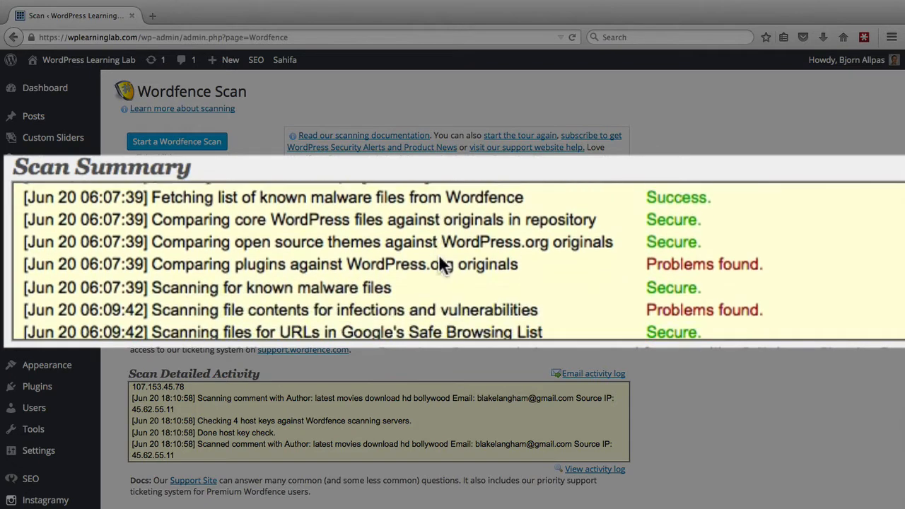
Scroll the Scan Summary to the plugin comparison, malware and file-content check results
scroll("down", 3)
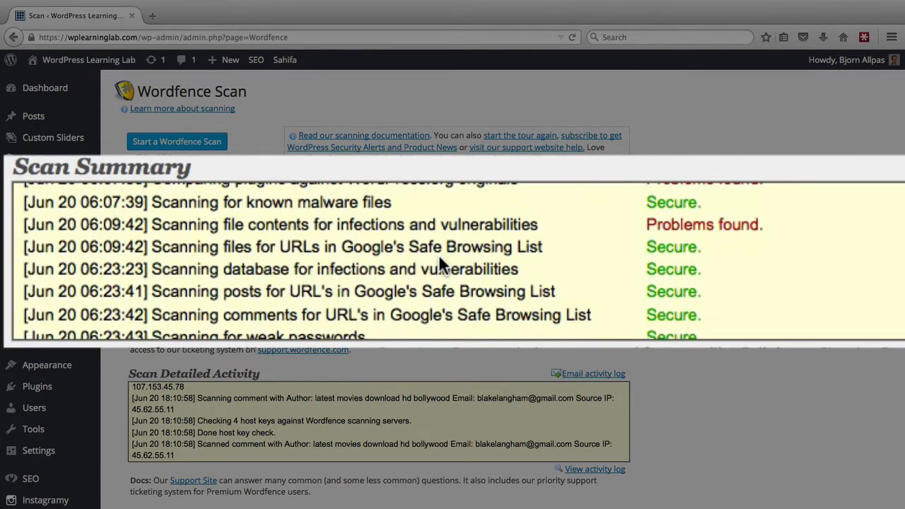
mouse_move(318, 207)
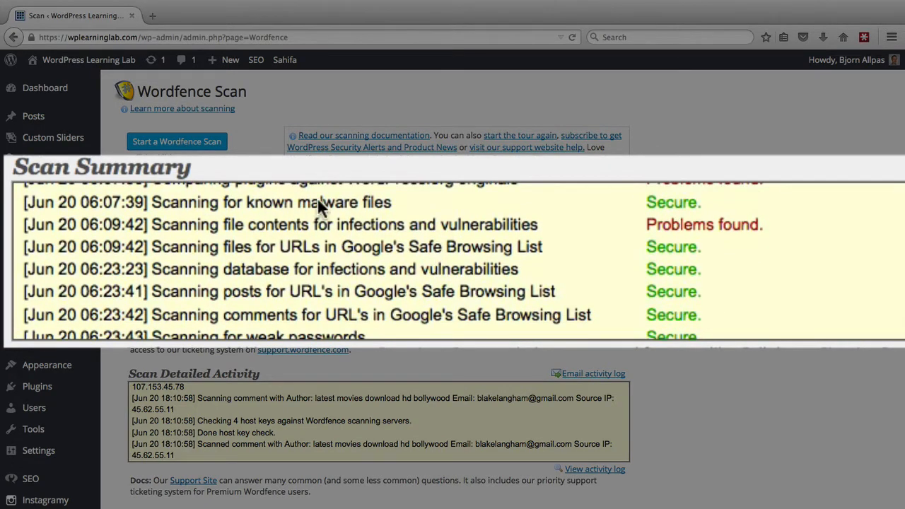
mouse_move(212, 237)
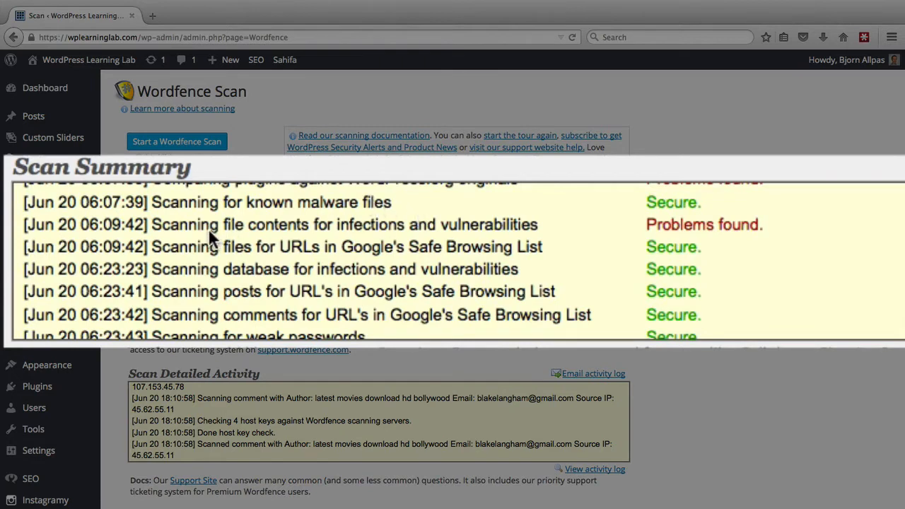
mouse_move(269, 240)
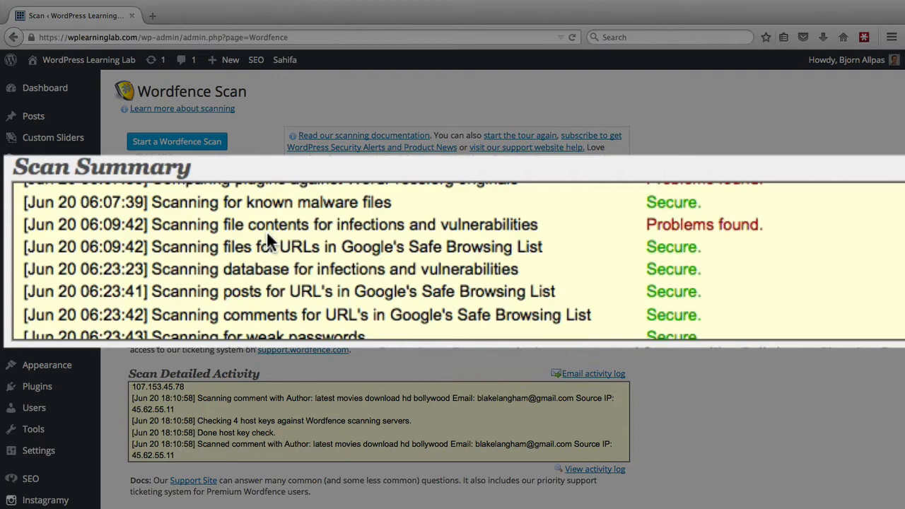
mouse_move(251, 223)
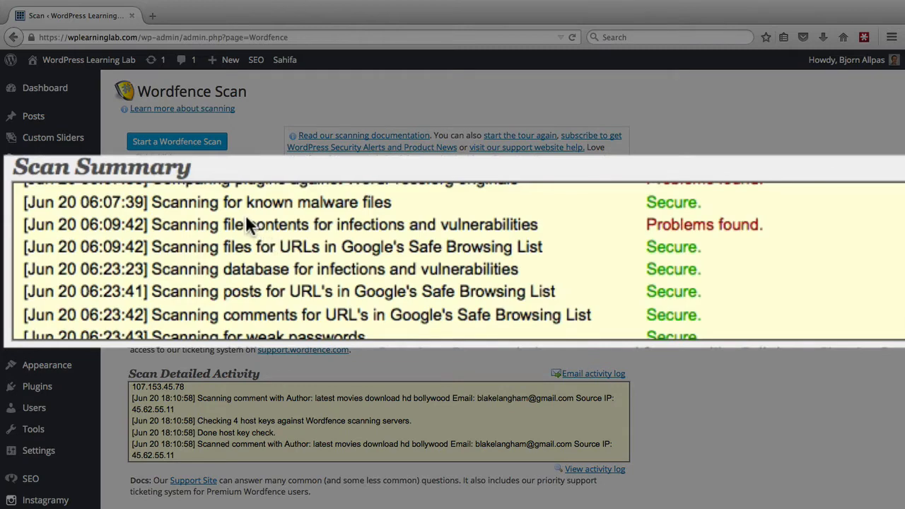
mouse_move(241, 265)
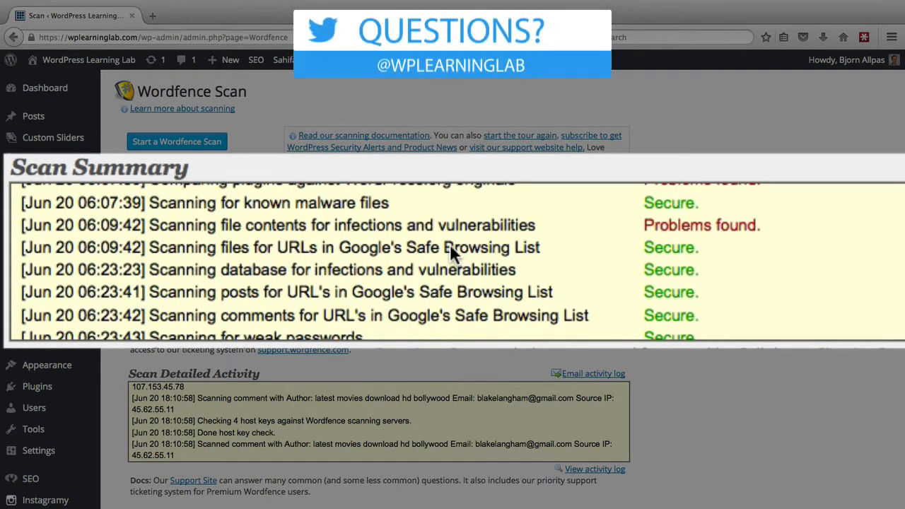
mouse_move(280, 261)
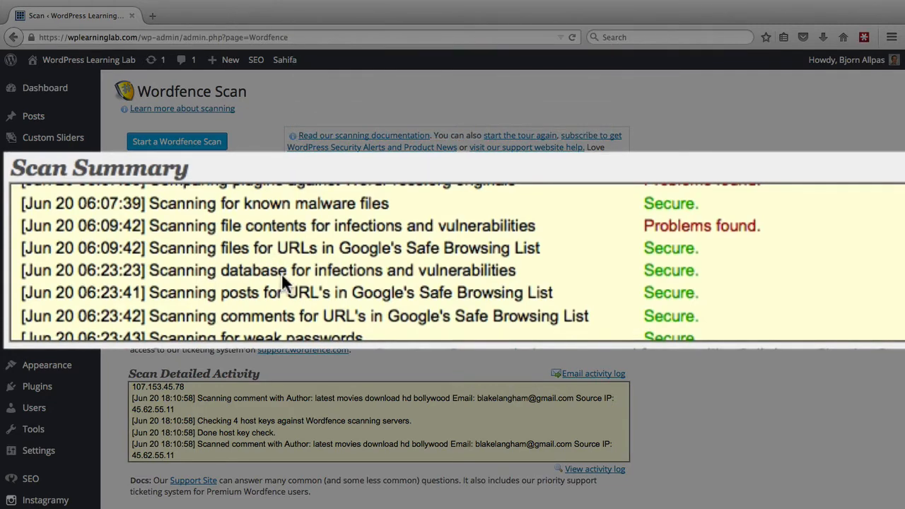
mouse_move(487, 278)
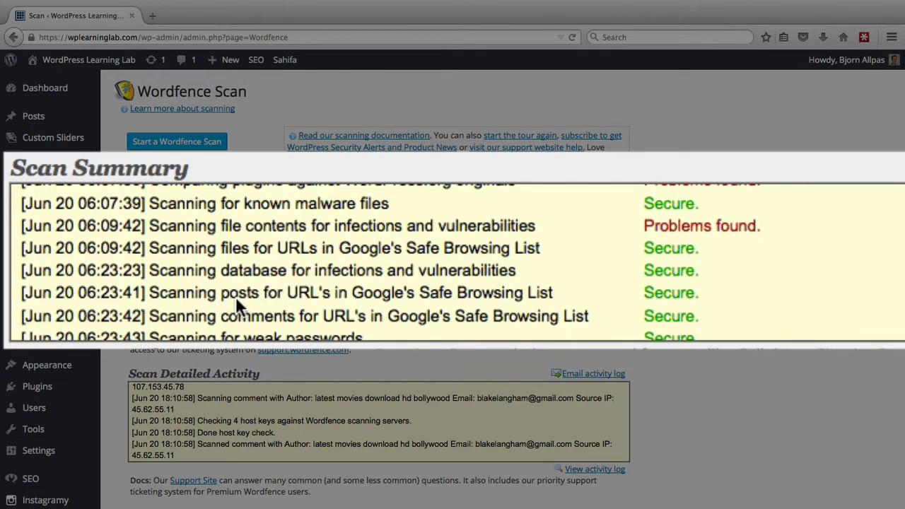
mouse_move(357, 274)
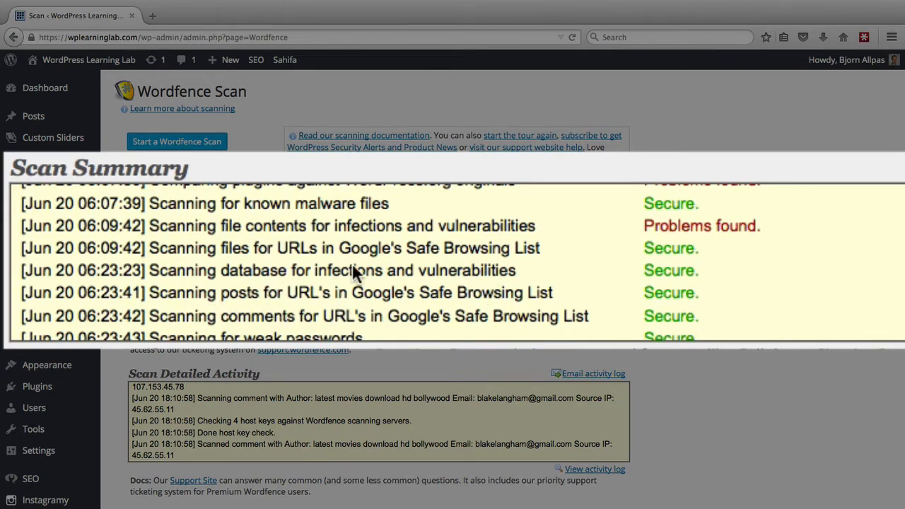
scroll("down", 3)
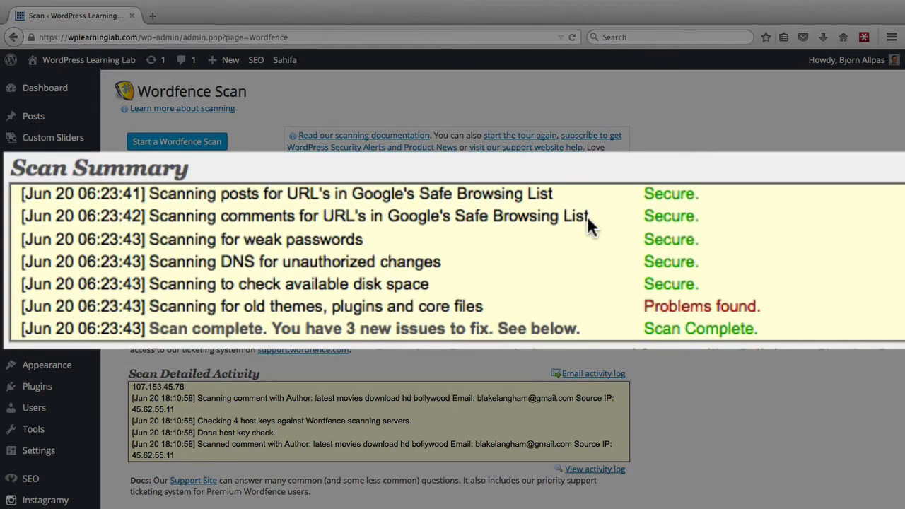
mouse_move(324, 251)
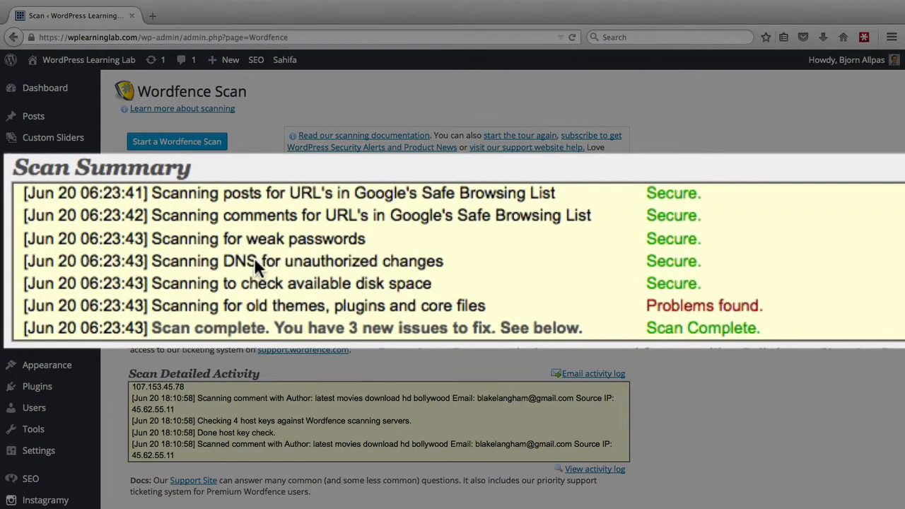
mouse_move(276, 268)
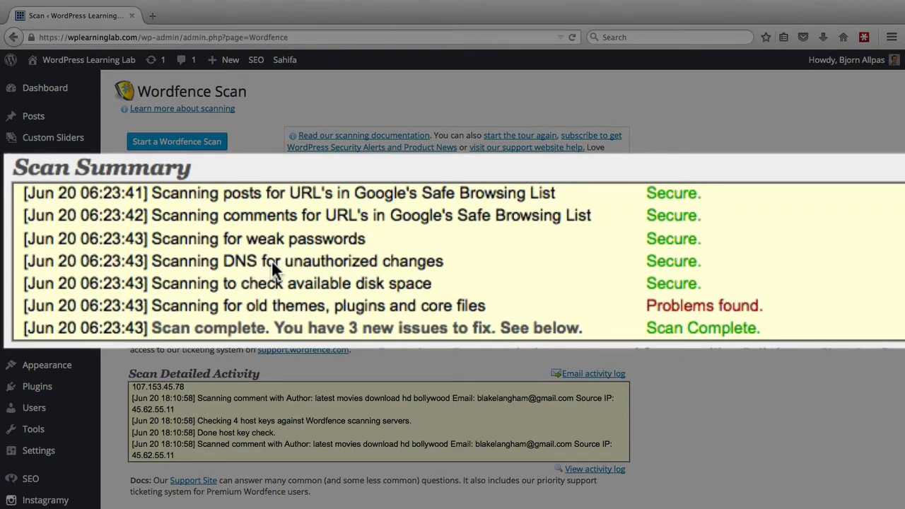
mouse_move(366, 295)
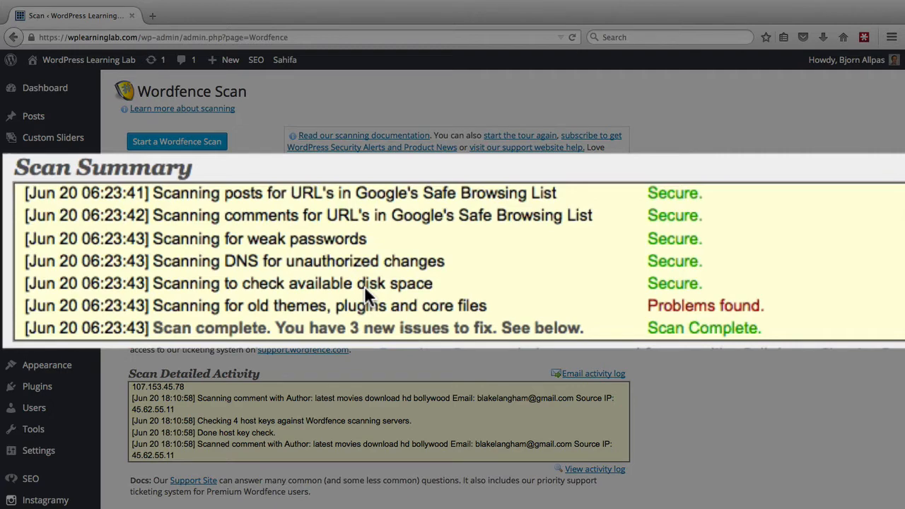
mouse_move(184, 312)
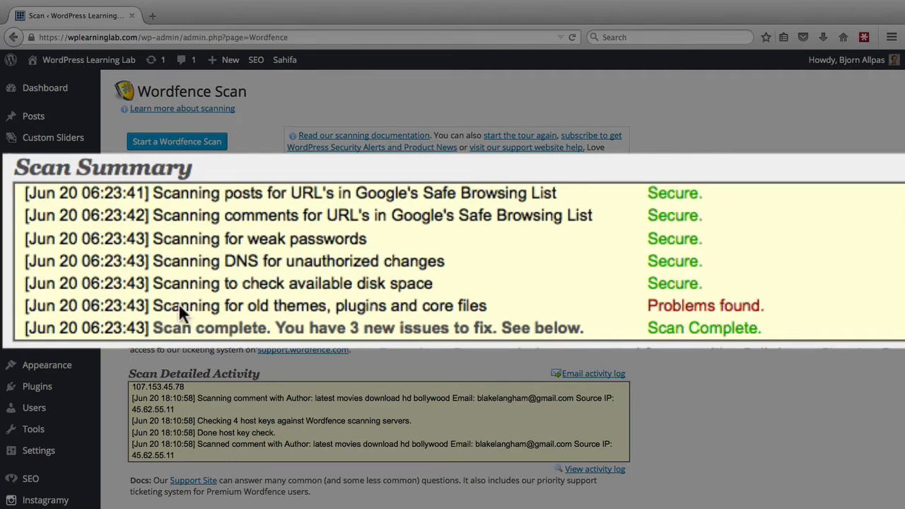
mouse_move(481, 314)
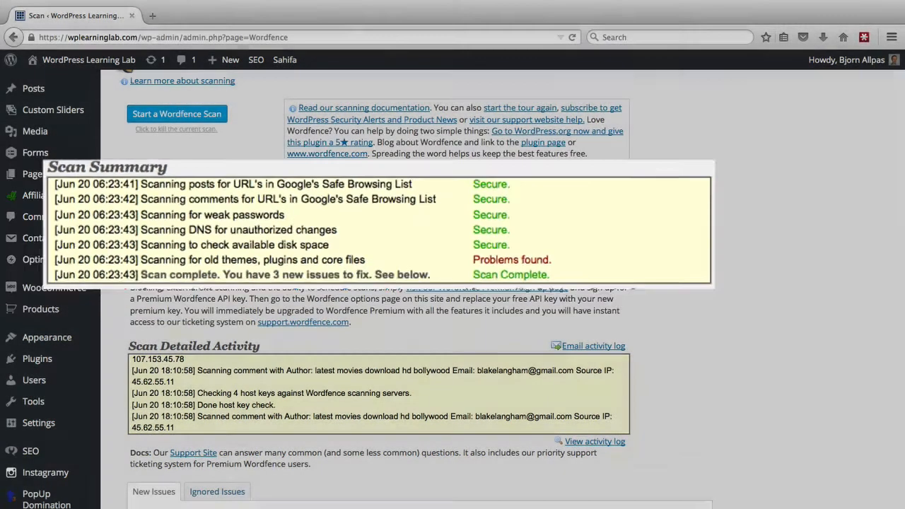
Scroll past the 'Scan complete' line to the New Issues list headed by PopUp Domination
scroll("down", 3)
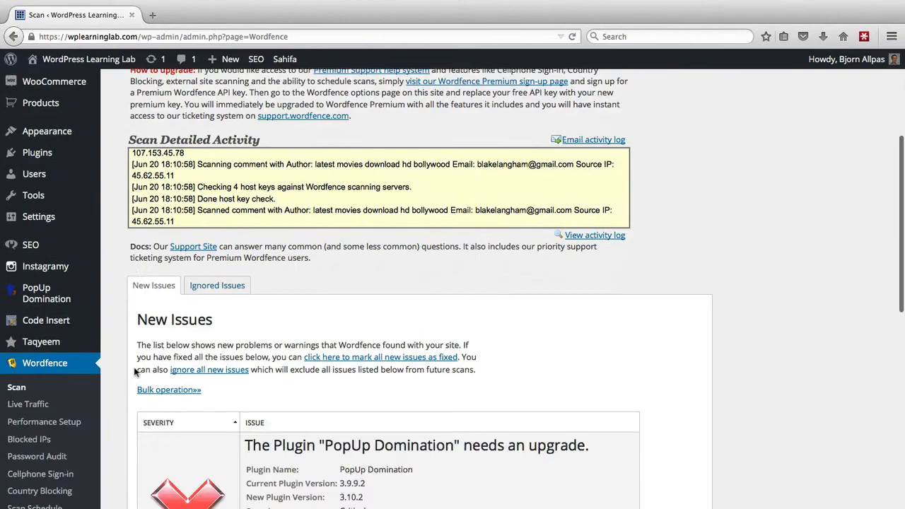
Read the PopUp Domination 3.9.9.2 to 3.10.2 upgrade issue and its 'update now' link
scroll("down", 3)
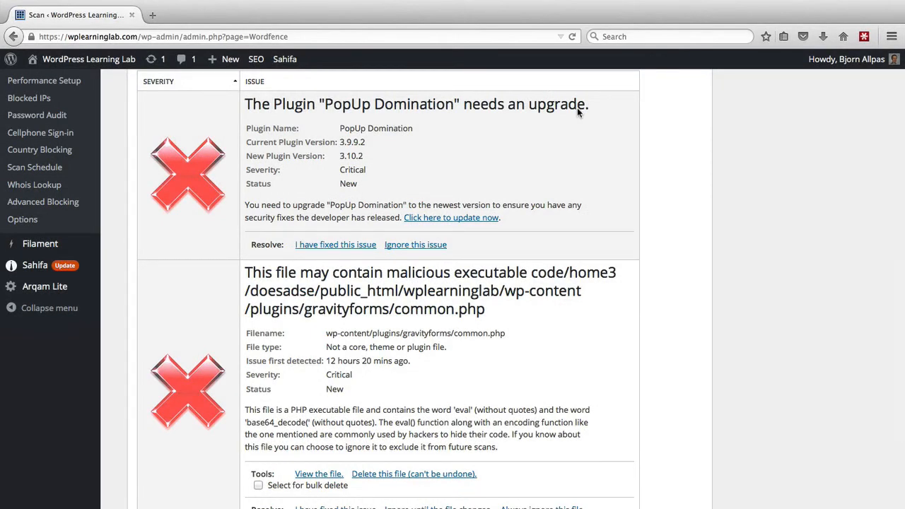
mouse_move(555, 158)
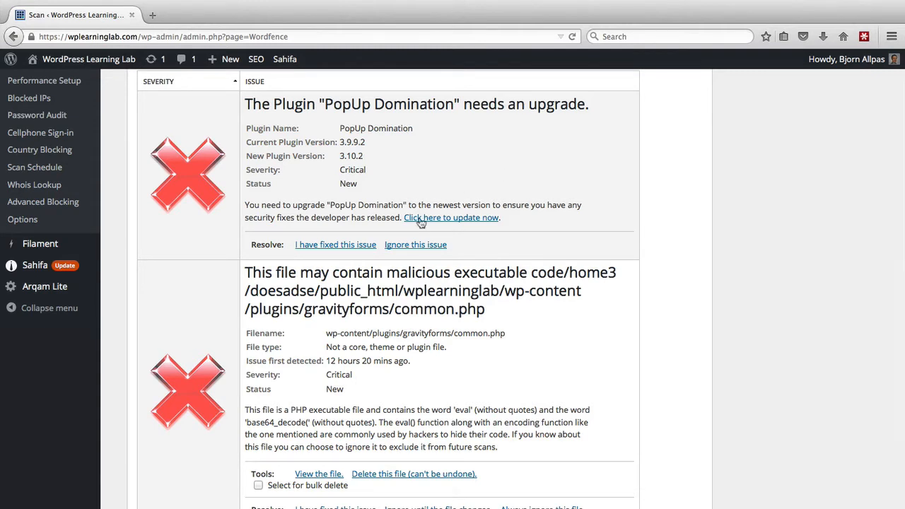
mouse_move(478, 234)
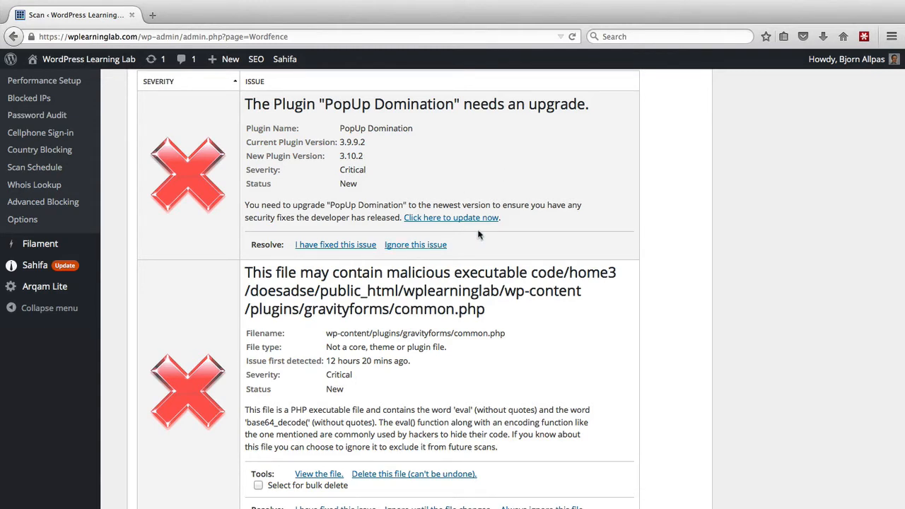
mouse_move(508, 238)
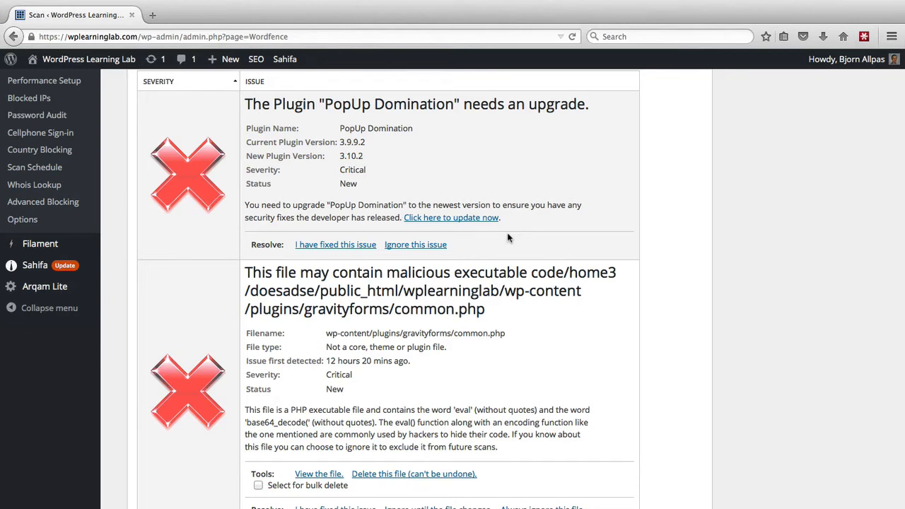
Read the gravityforms/common.php warning about 'eval' and 'base64_decode' with its Tools/Resolve links
scroll("down", 3)
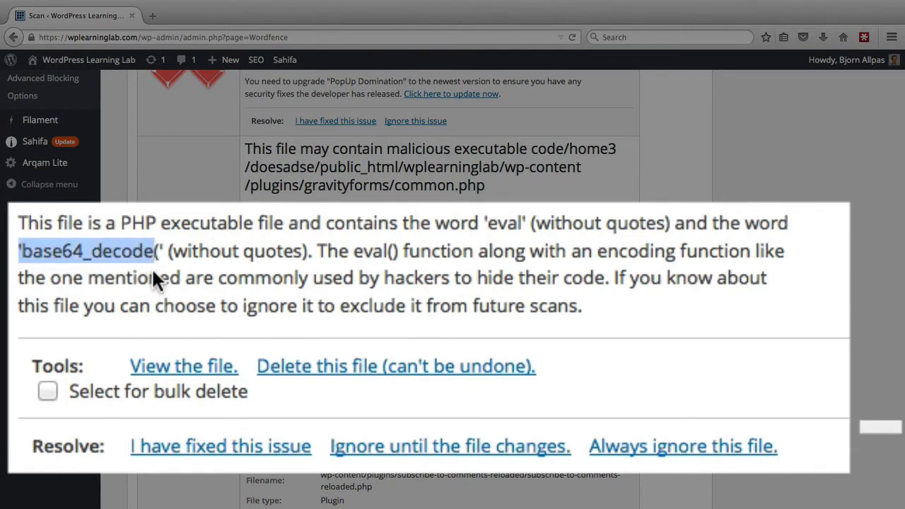
mouse_move(77, 276)
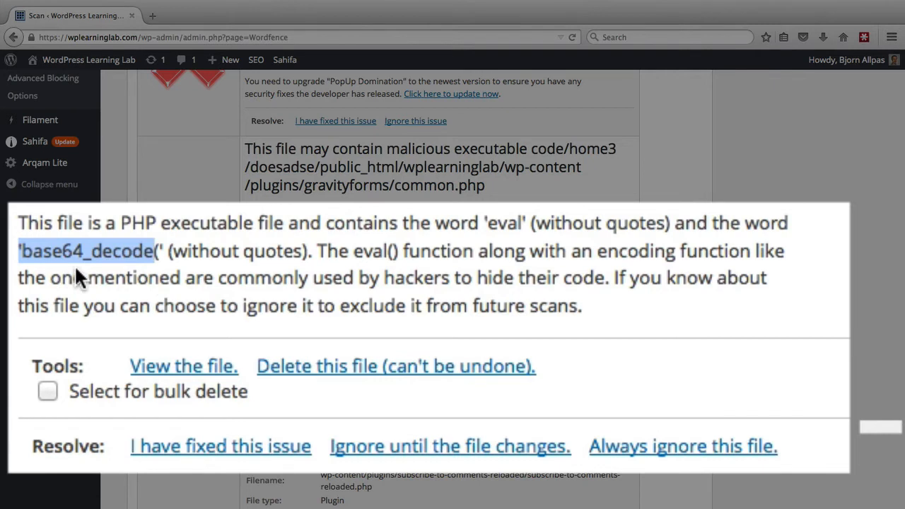
mouse_move(216, 286)
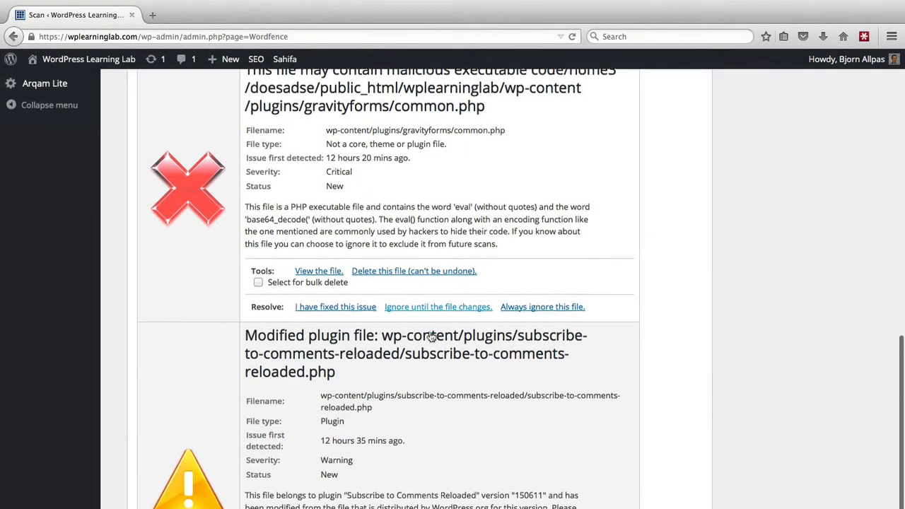
Review the modified Subscribe to Comments Reloaded file issue and choose 'See how the file has changed'
scroll("down", 3)
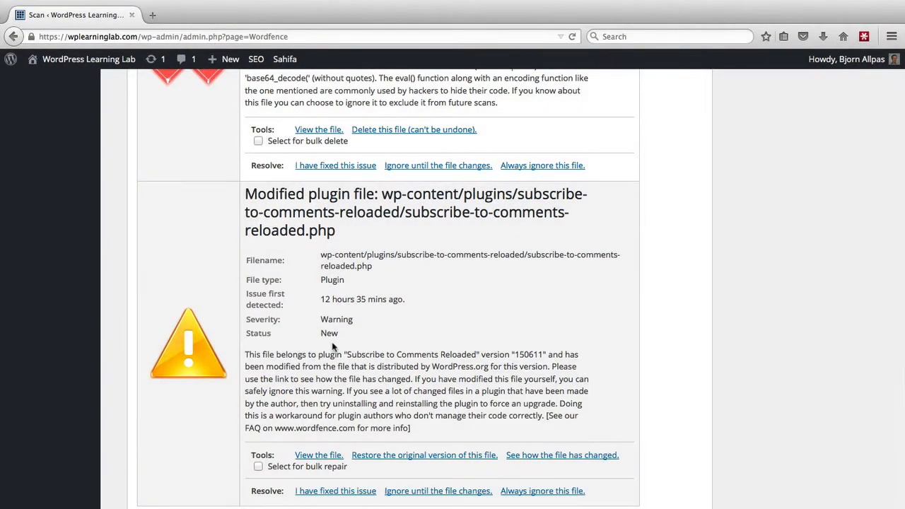
mouse_move(381, 361)
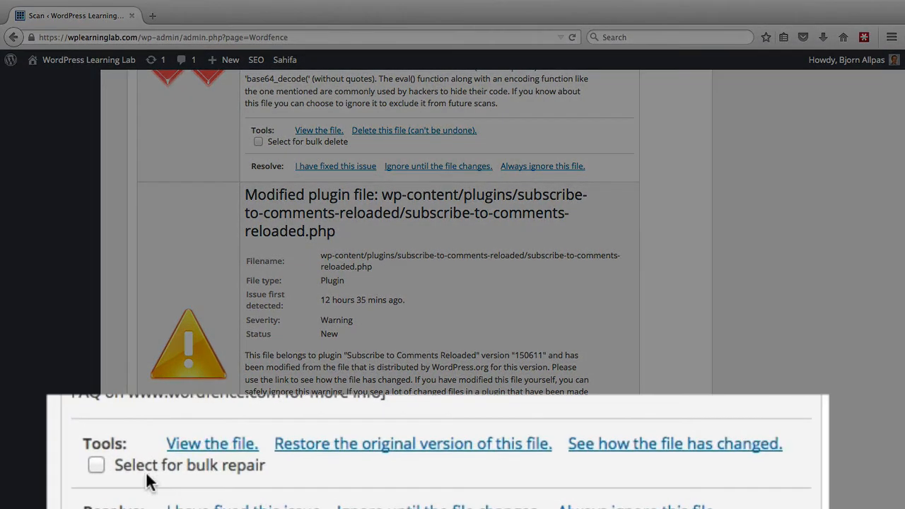
mouse_move(212, 443)
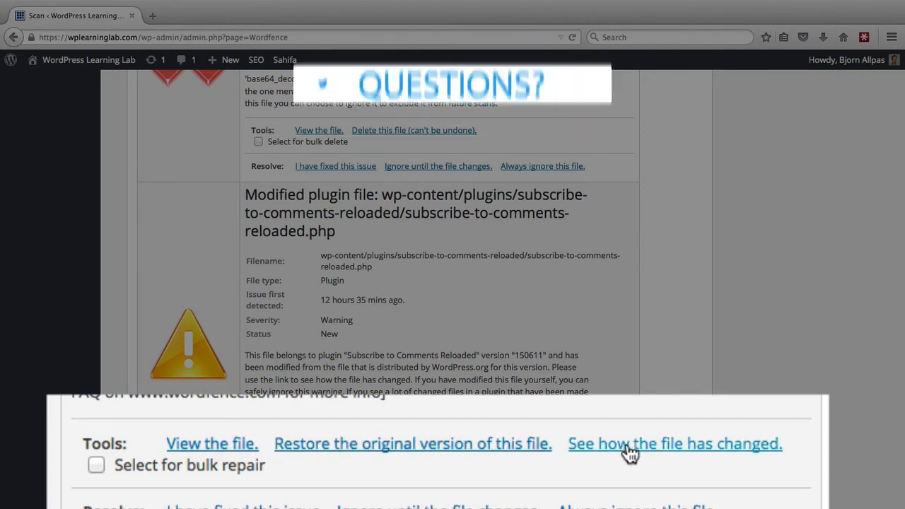
left_click(674, 444)
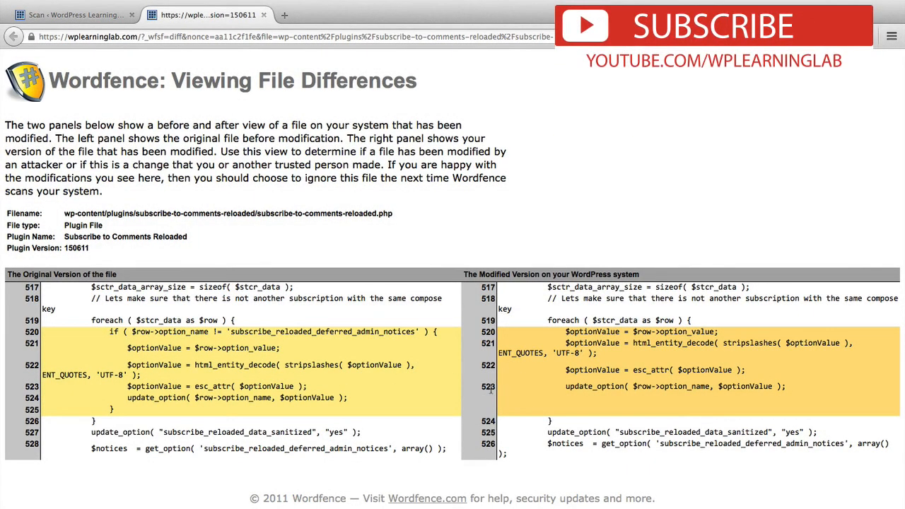
mouse_move(224, 386)
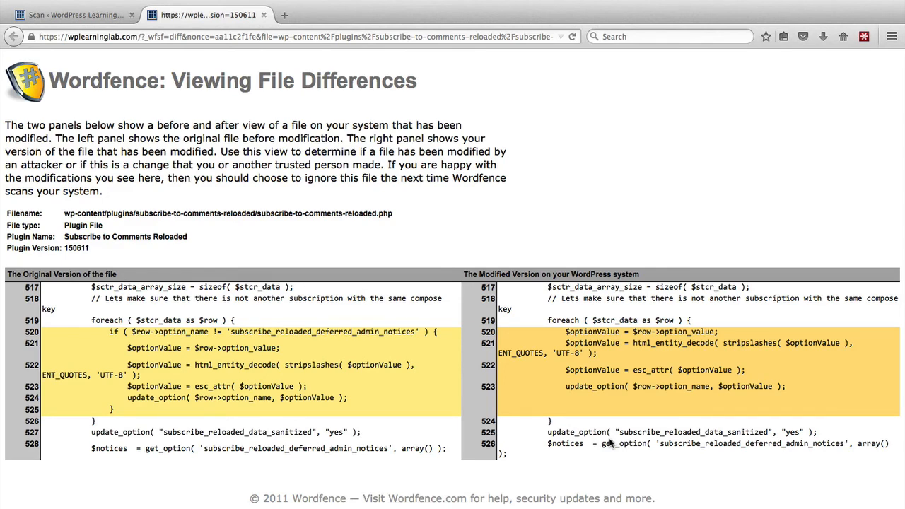
Compare original and modified subscribe-to-comments-reloaded.php lines 520–525, then return to the Scan page
left_click(71, 14)
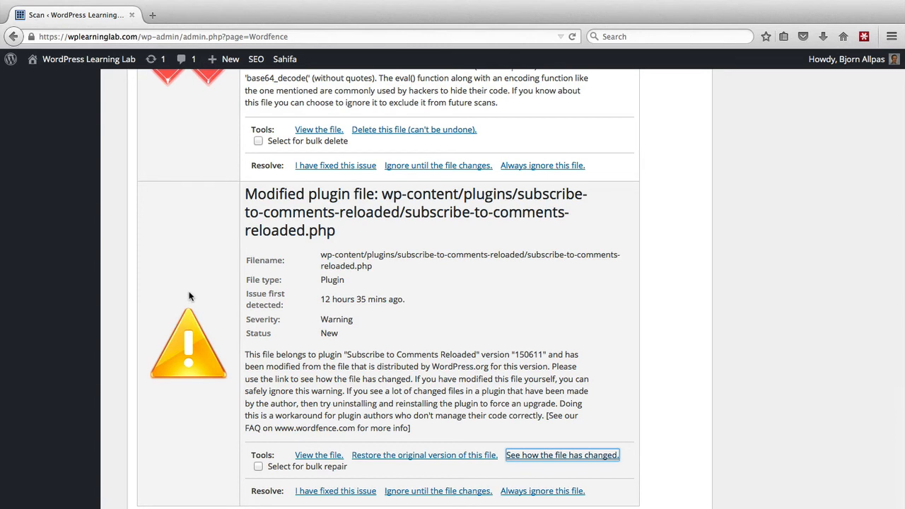